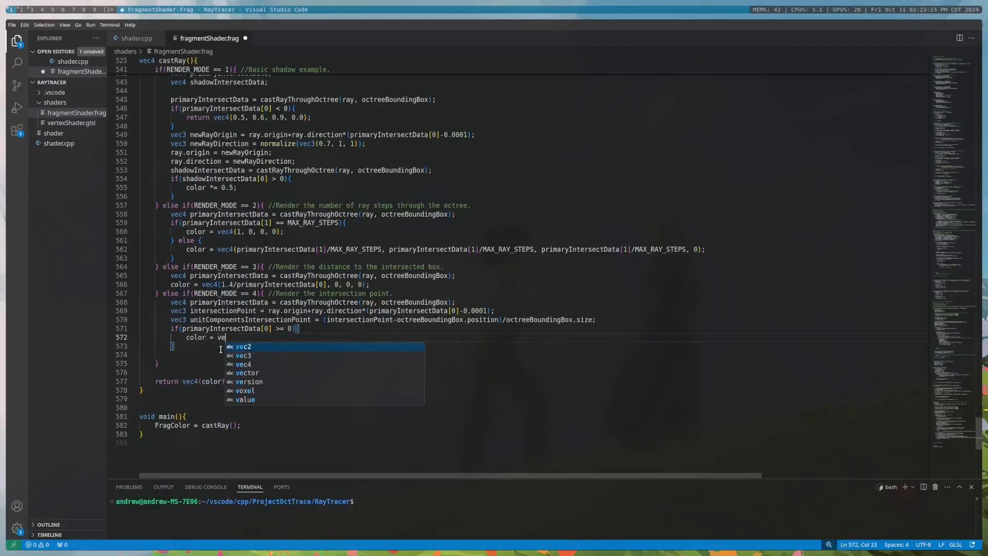
Write render mode 4's colour as vec4 built from unitComponentsIntersectionPoint
type("c4(unitC")
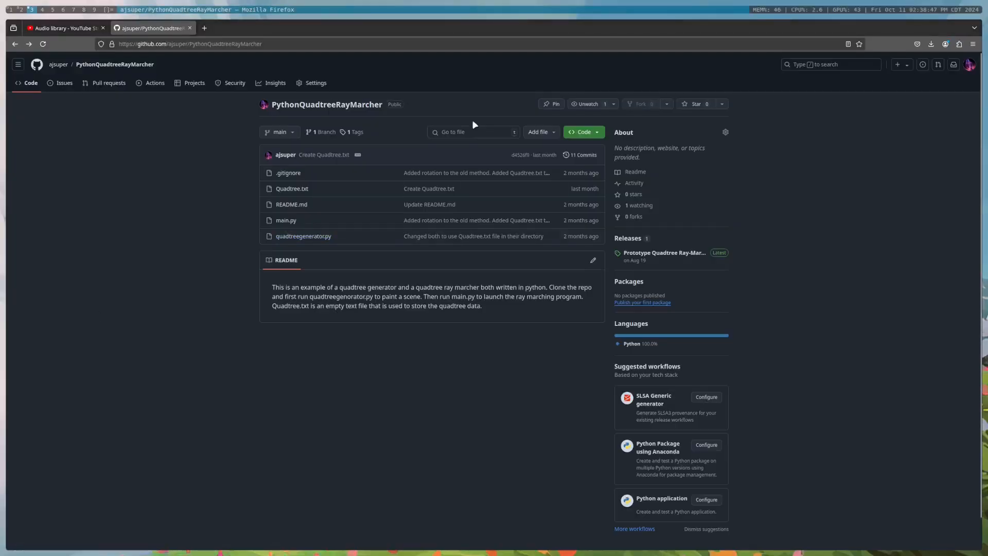
mouse_move(285, 221)
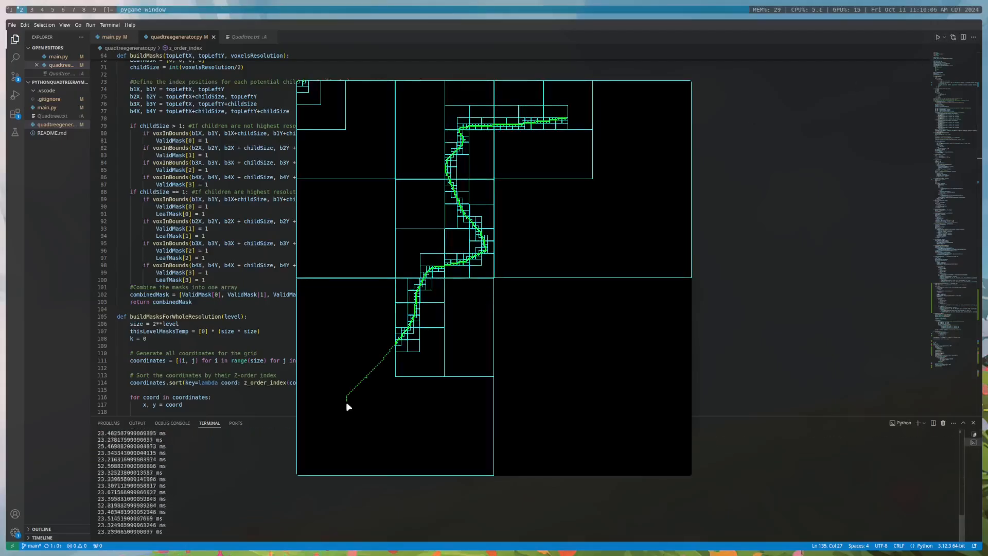
Paint green voxels into the pygame quadtree scene so the grid subdivides
left_click(112, 36)
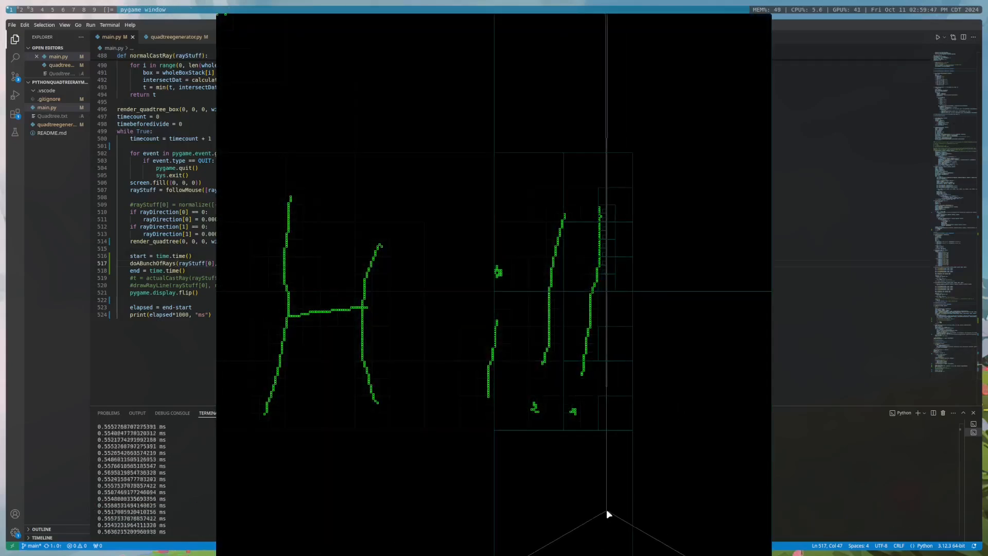
mouse_move(410, 506)
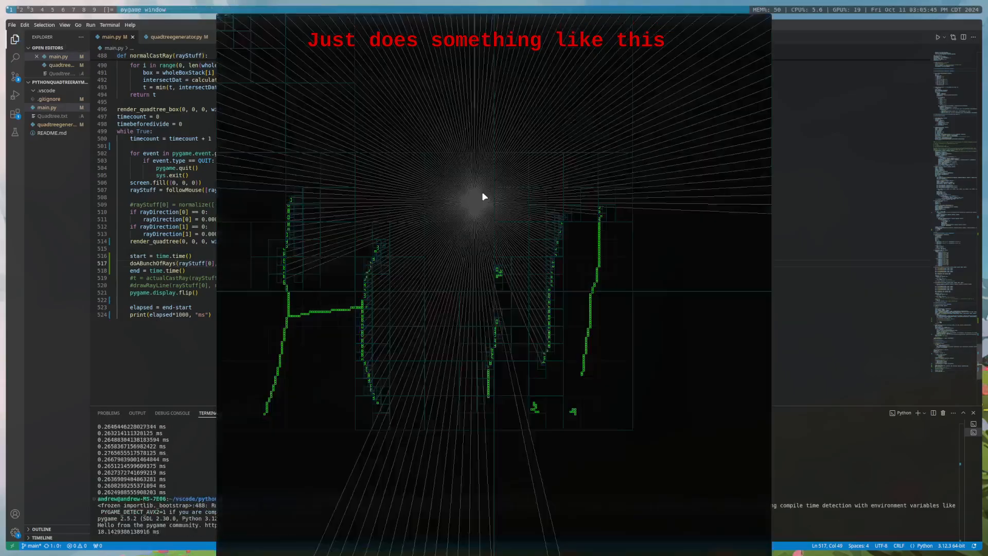
mouse_move(533, 250)
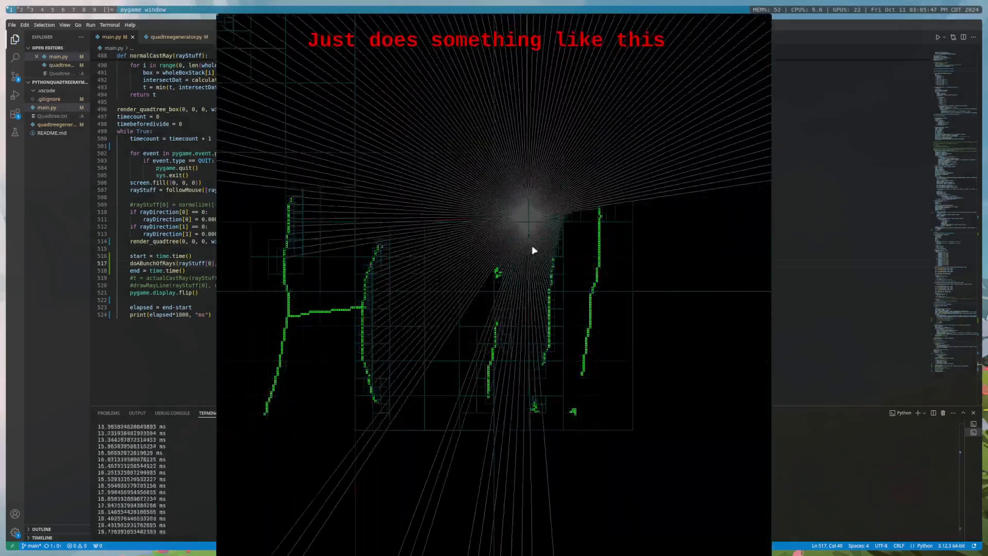
mouse_move(515, 386)
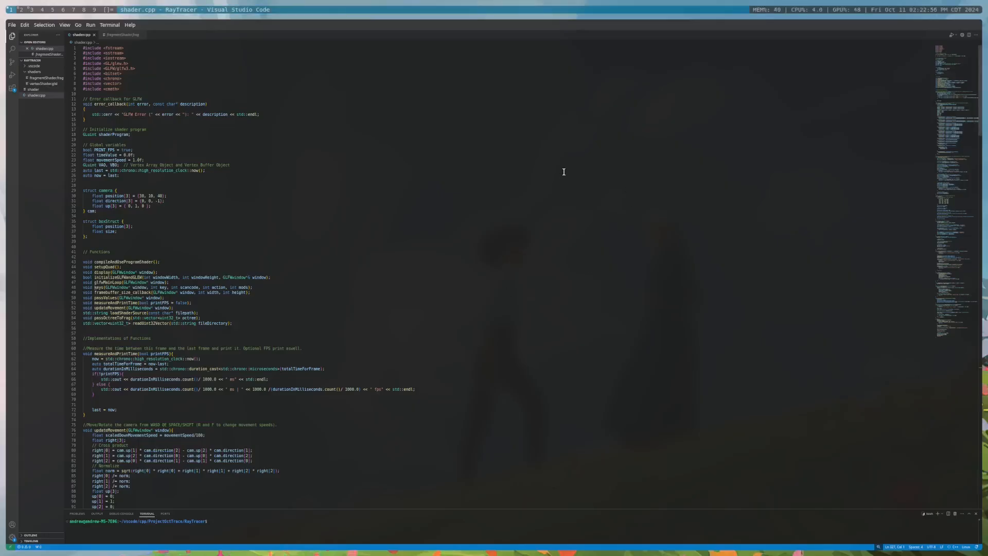
Bring the marchRayThroughOctree function of fragmentShader.frag into view around line 403
left_click(208, 37)
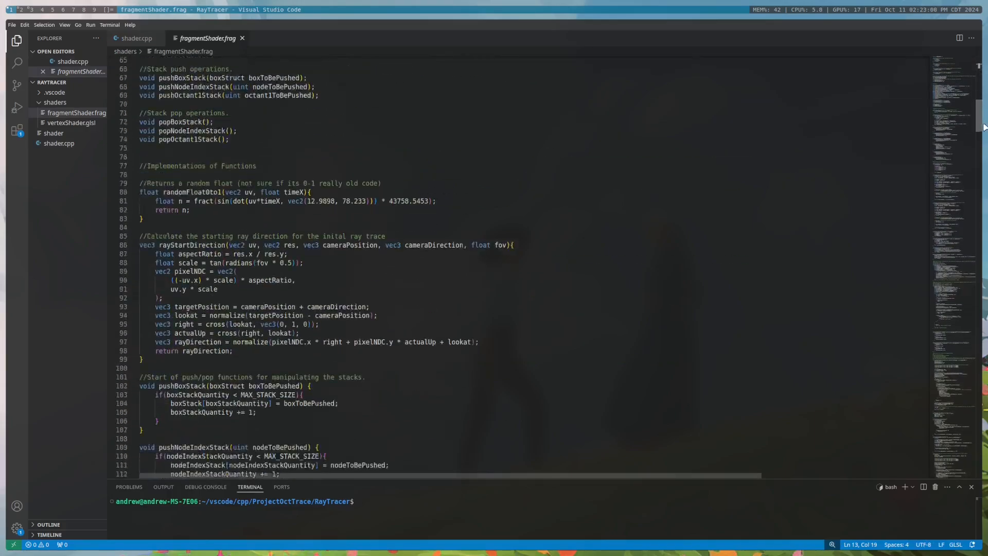
scroll("down", 3)
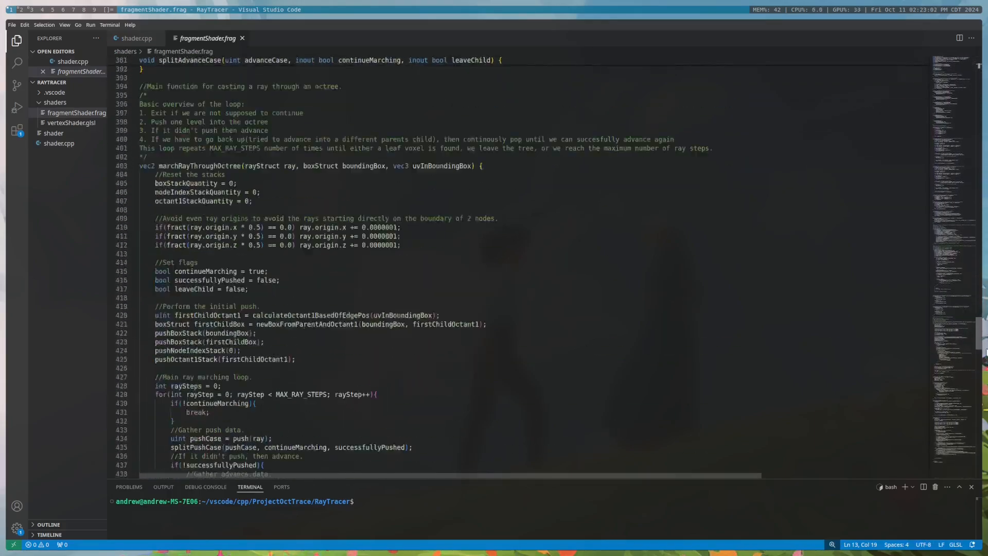
scroll("down", 3)
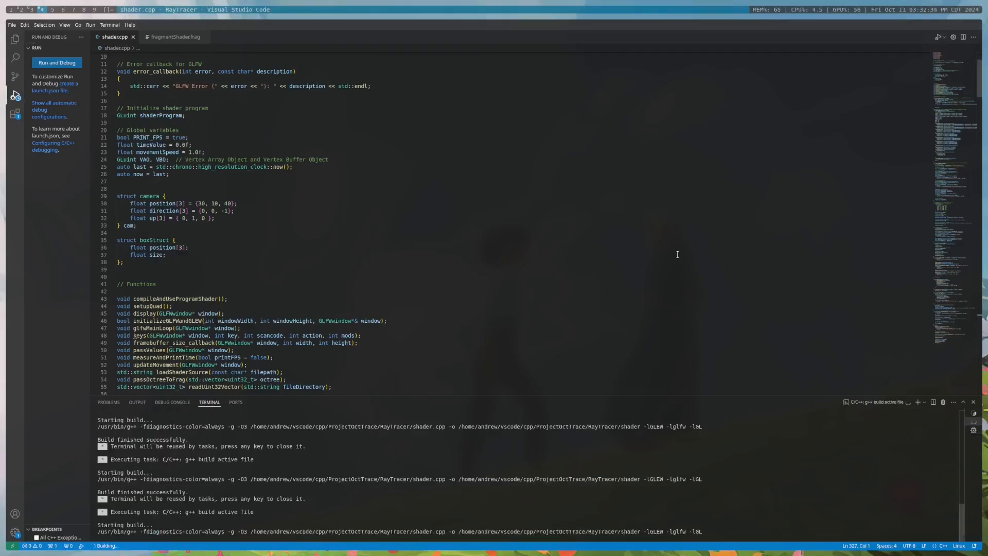
Launch the built SVO Ray Marcher so the voxel scene renders beside the code
left_click(56, 63)
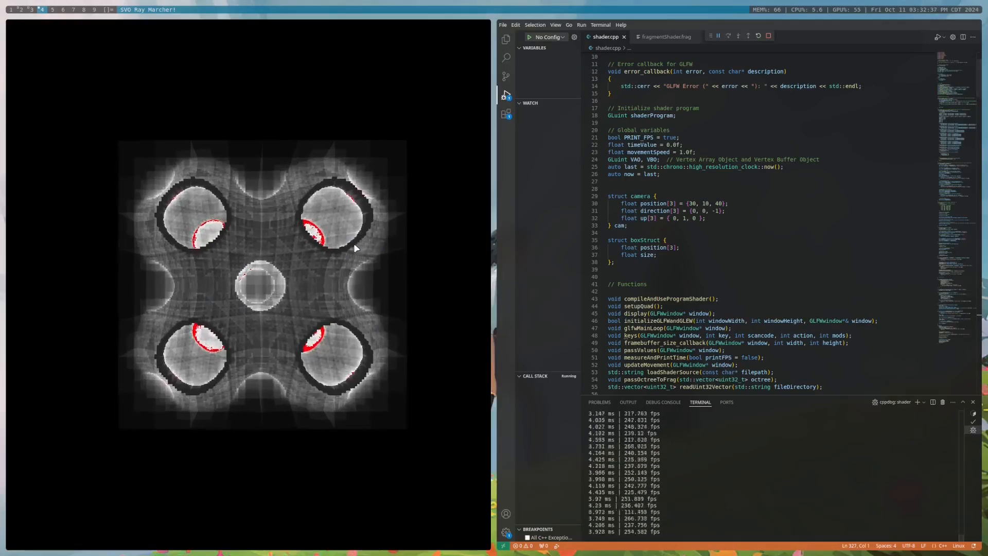